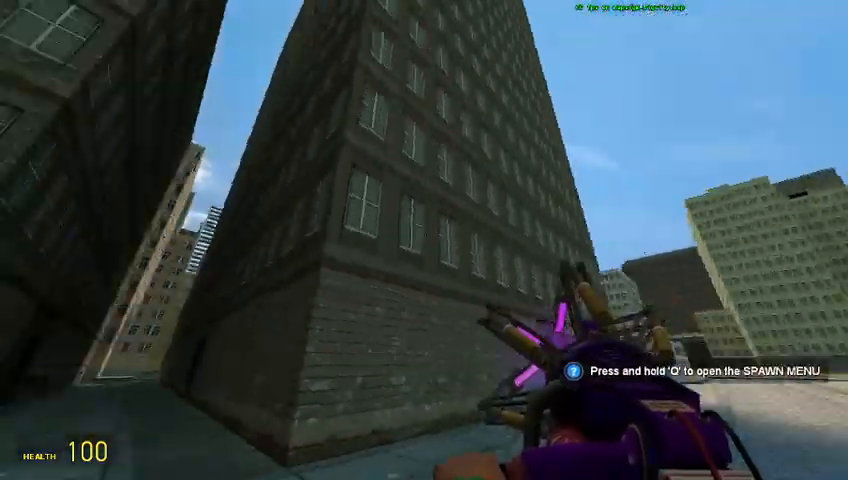
mouse_move(424, 240)
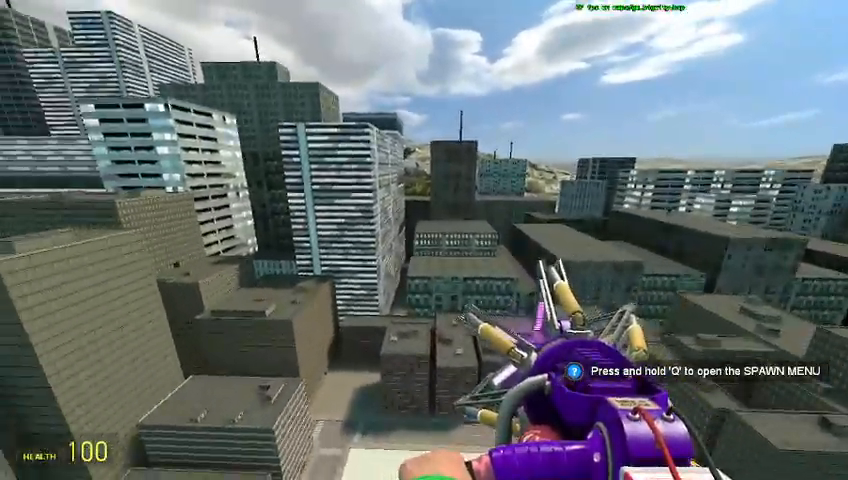
mouse_move(424, 240)
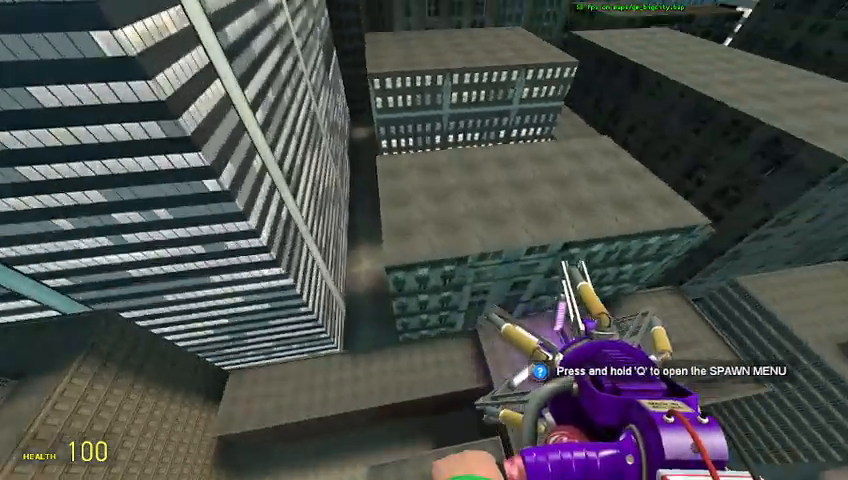
mouse_move(424, 240)
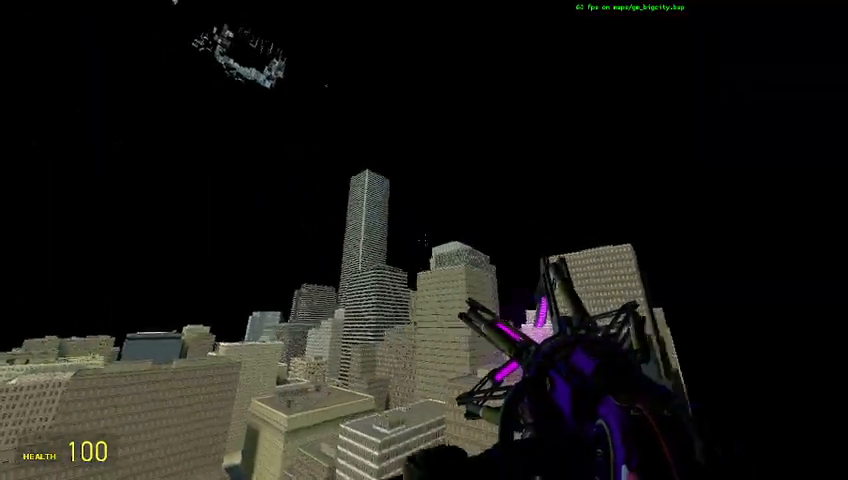
mouse_move(424, 240)
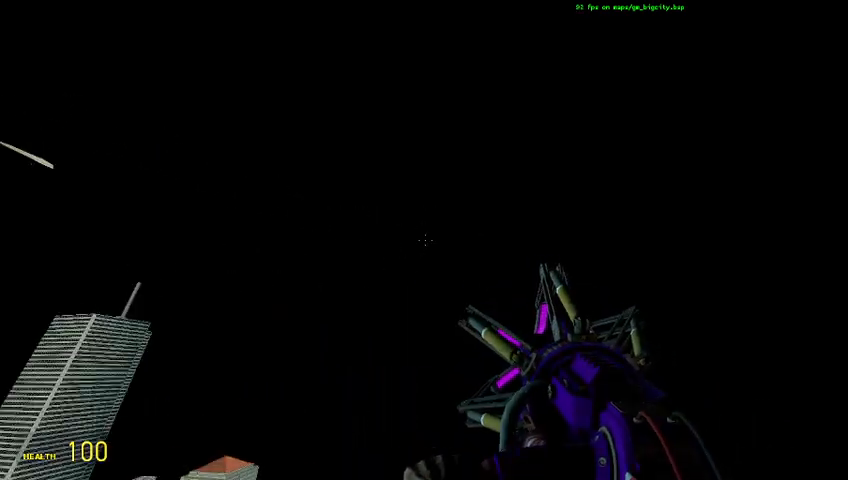
mouse_move(424, 240)
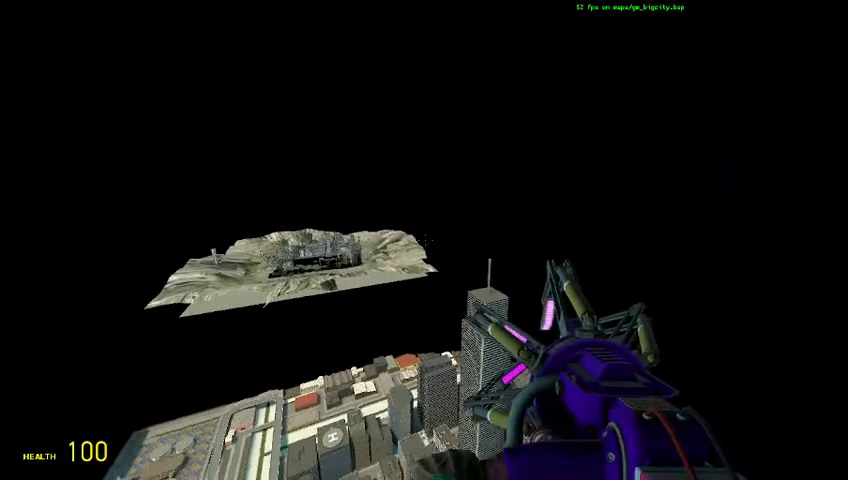
mouse_move(424, 240)
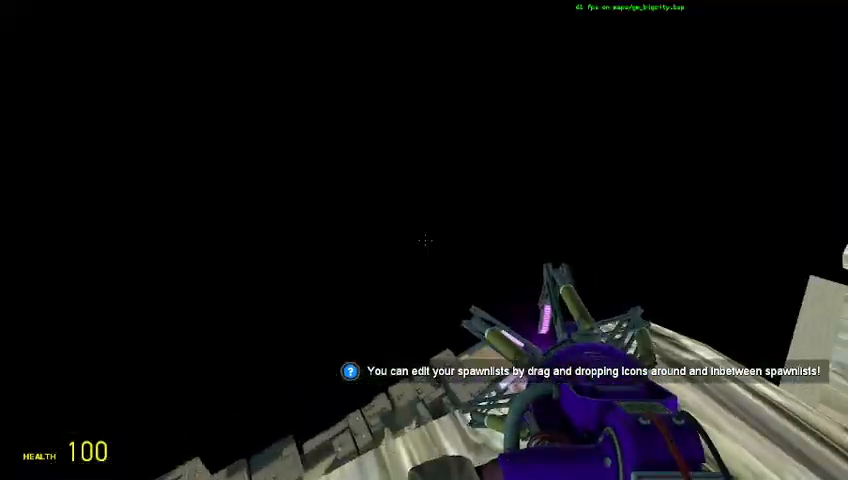
- Spawn water towers from the spawn menu onto the miniature skybox road
key("q")
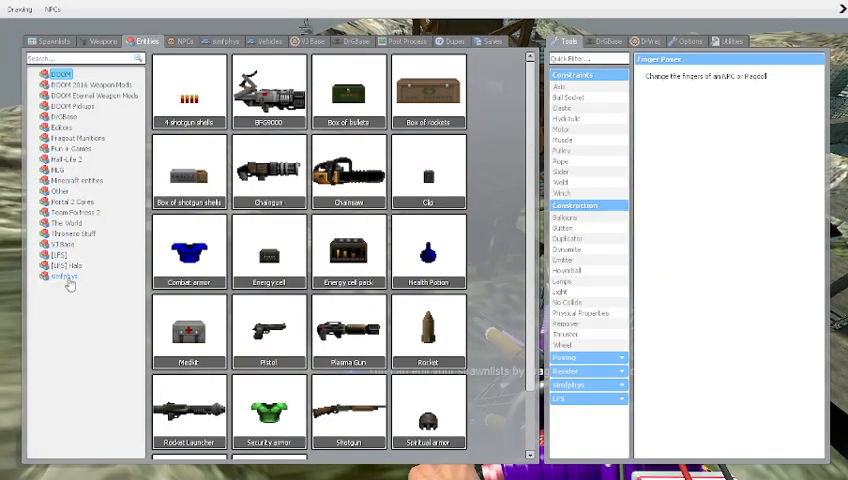
left_click(62, 256)
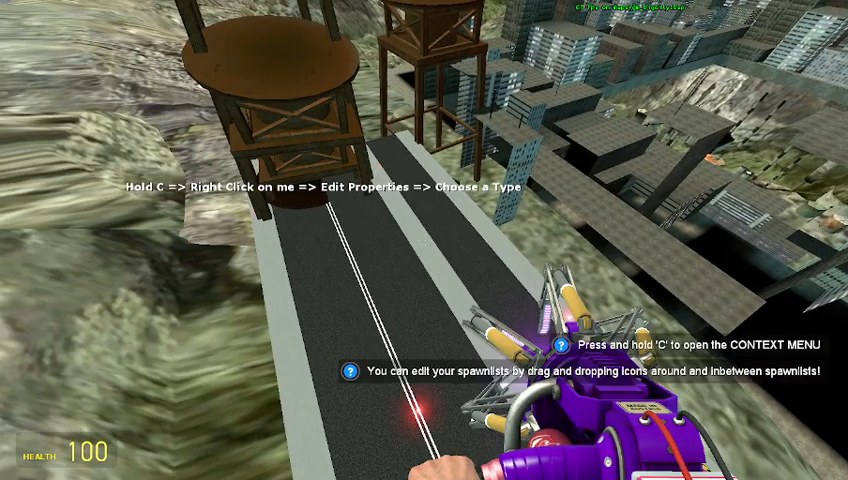
- Spawn a plane from the aircraft list in the spawn menu
key("c")
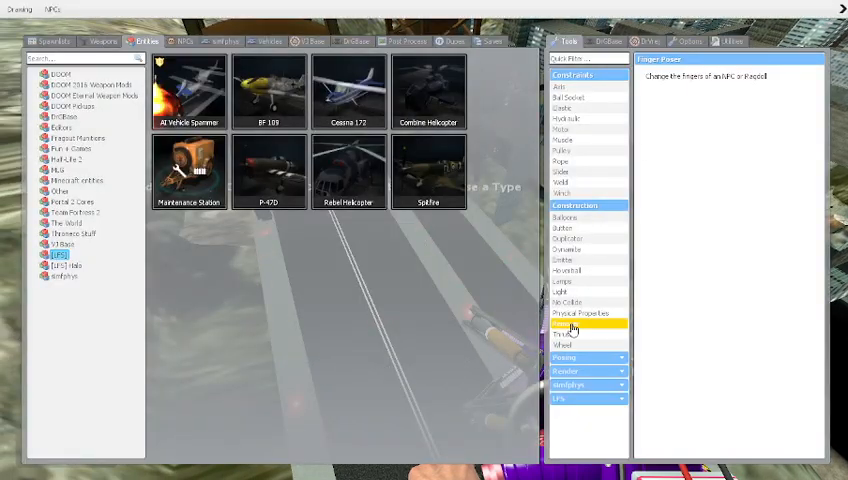
left_click(582, 324)
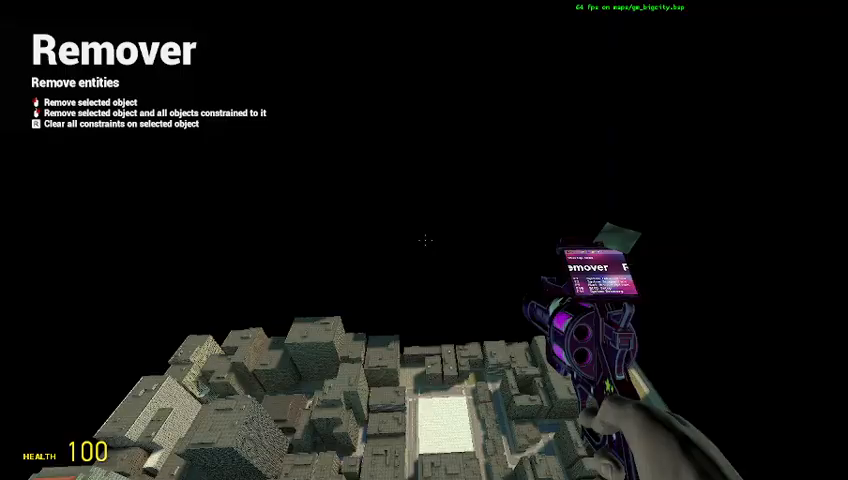
mouse_move(424, 240)
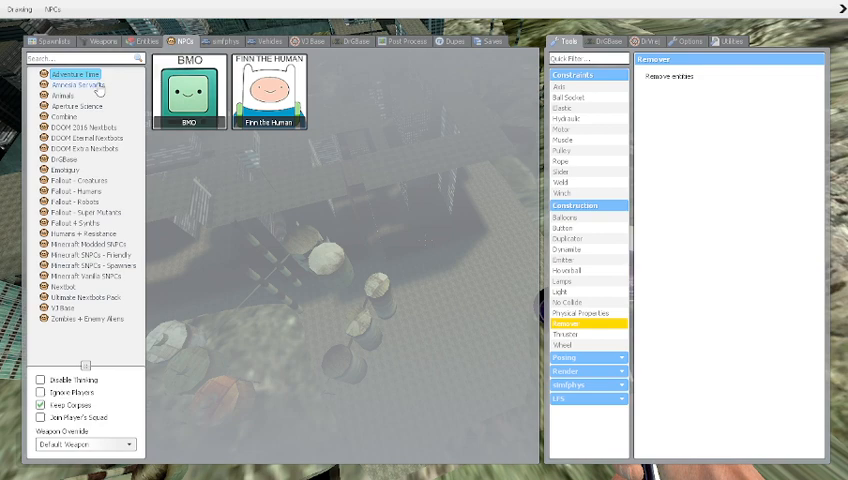
- Browse several NPC collections, including the creature NPCs, in the spawn menu
left_click(64, 160)
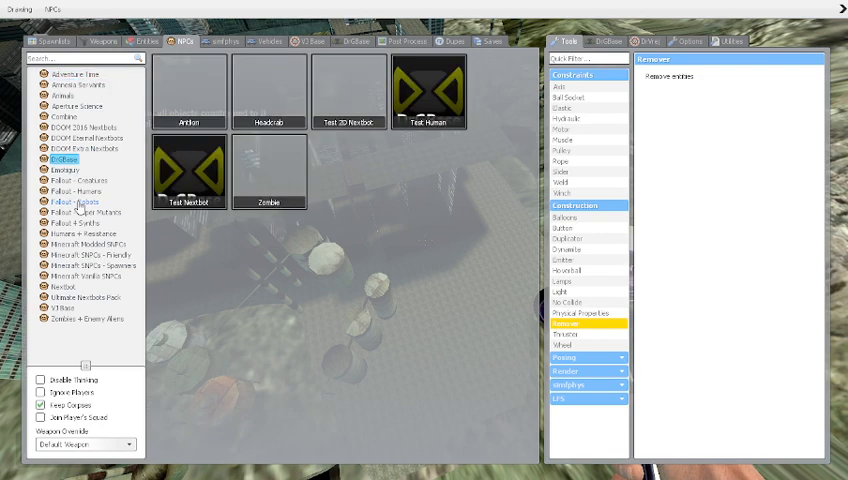
left_click(72, 192)
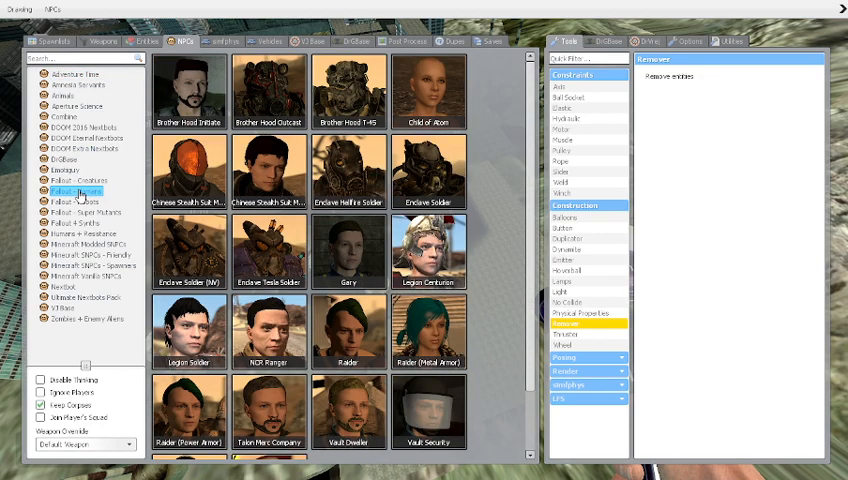
left_click(74, 180)
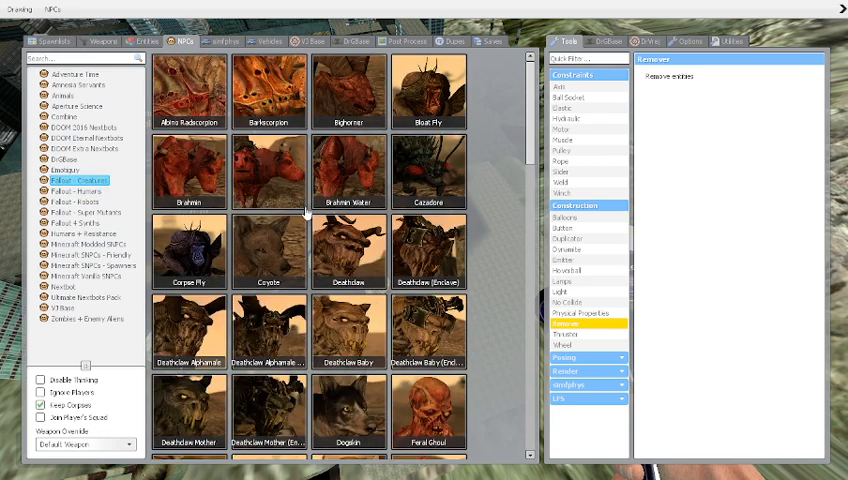
scroll("down", 3)
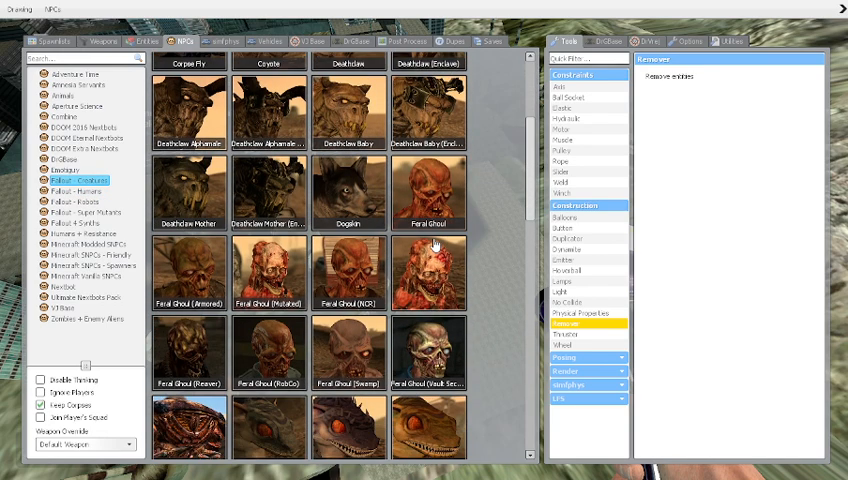
scroll("down", 3)
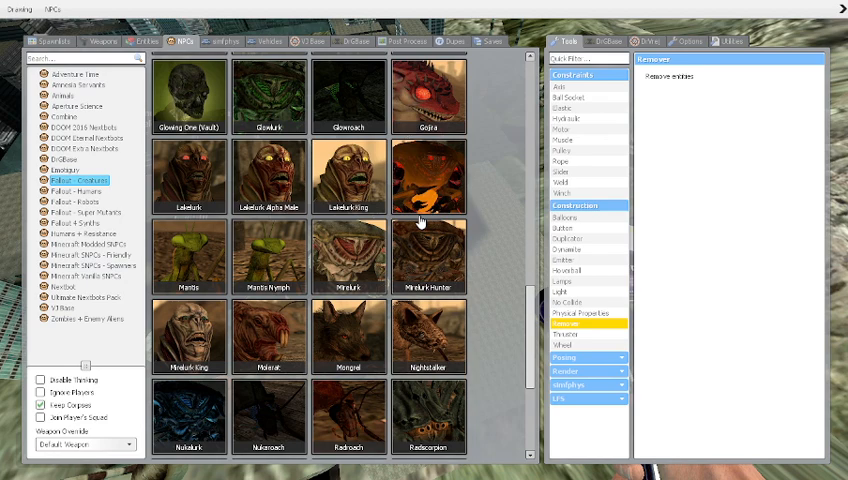
scroll("down", 3)
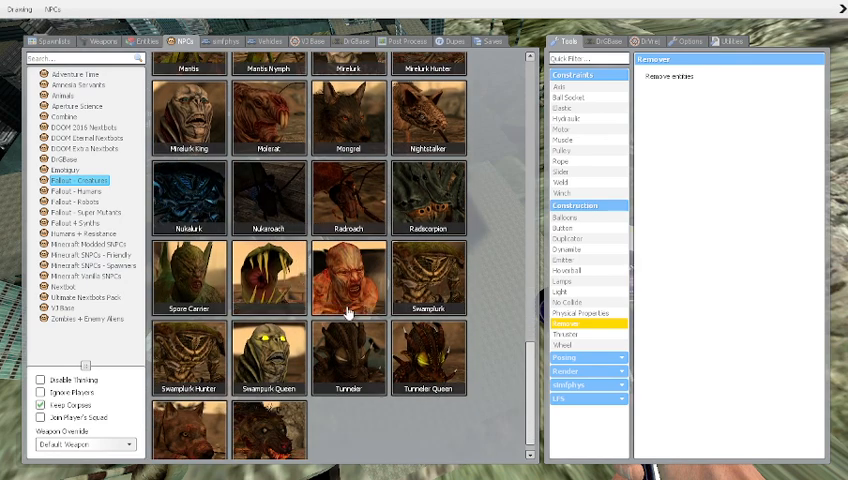
scroll("up", 3)
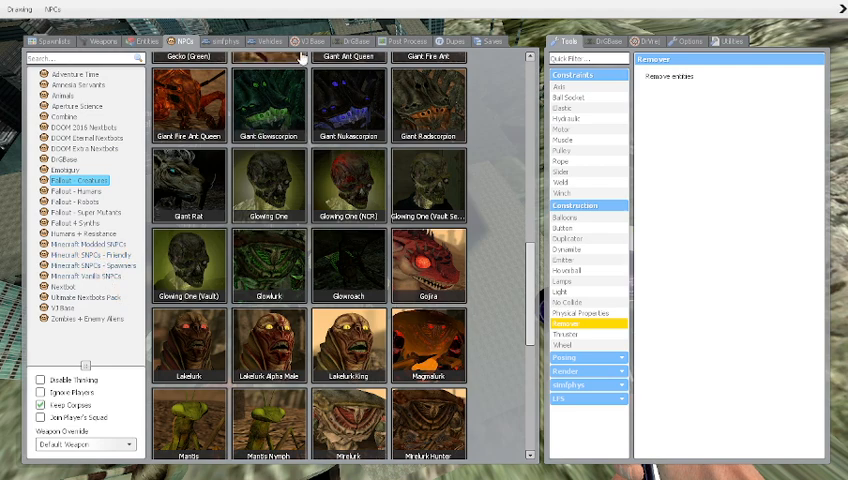
- Look through the Vehicles categories, then bring up the main game menu over the plane scene
left_click(260, 40)
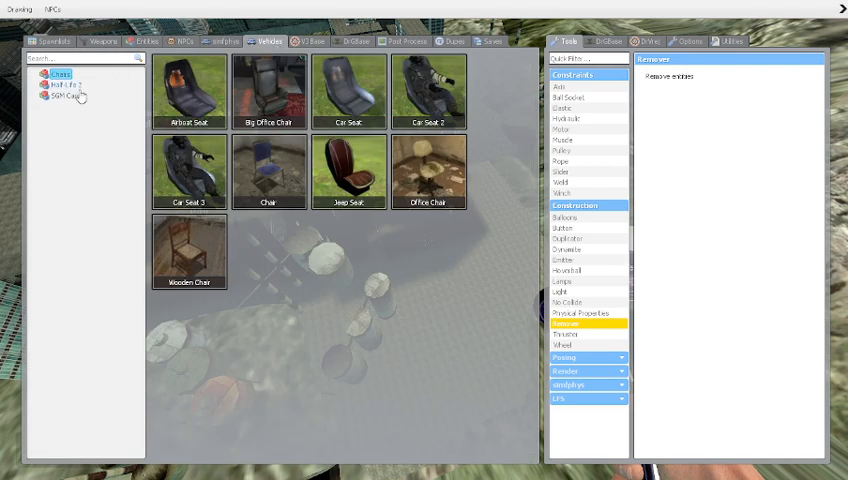
left_click(64, 96)
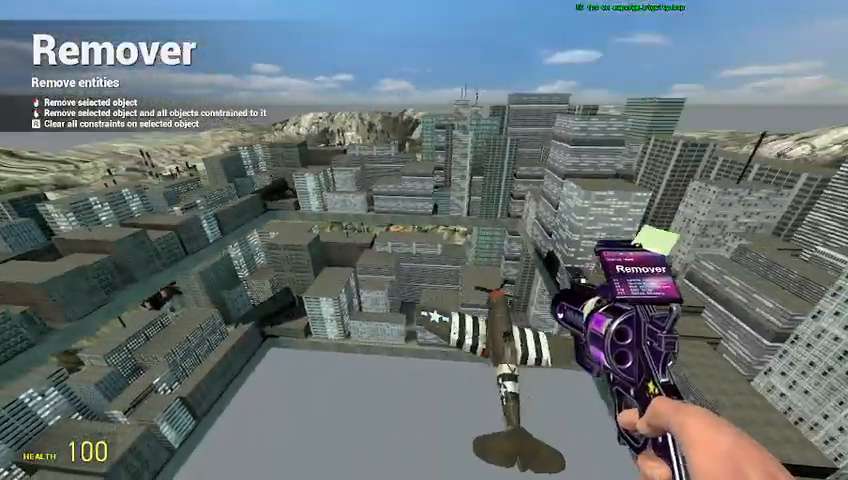
mouse_move(424, 240)
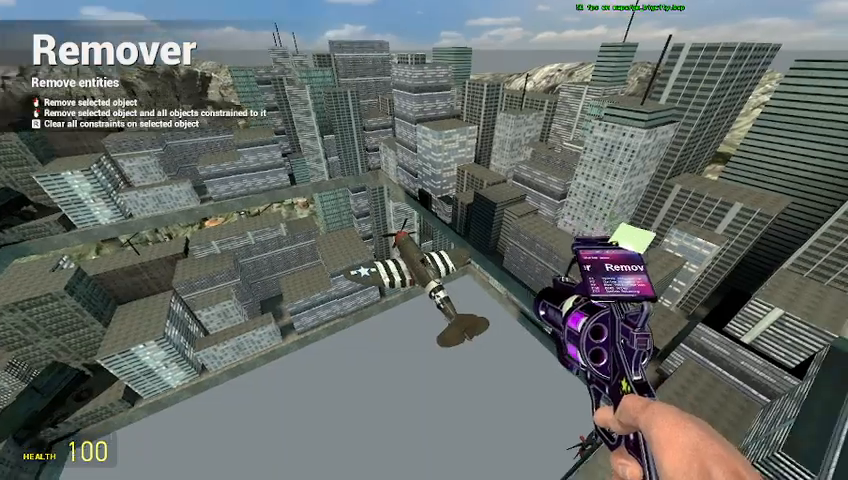
key("Escape")
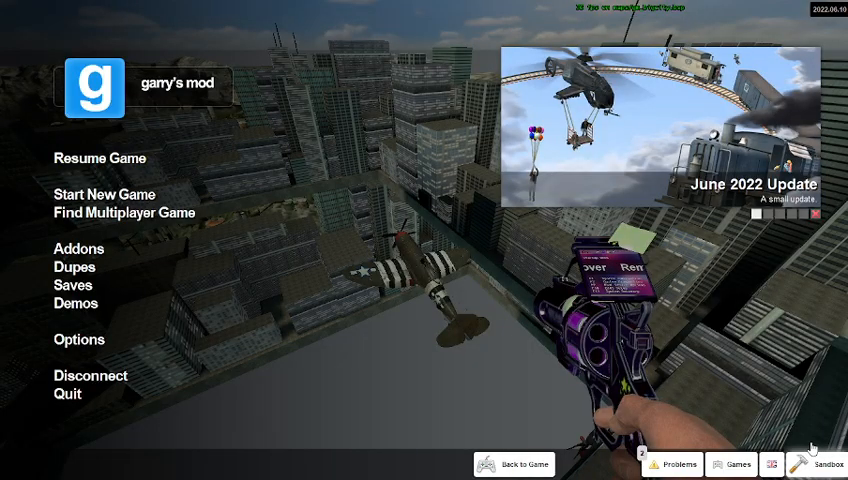